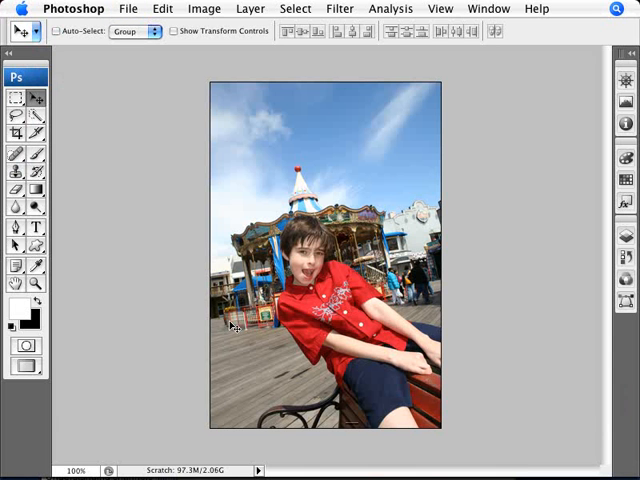
pyautogui.moveTo(358, 324)
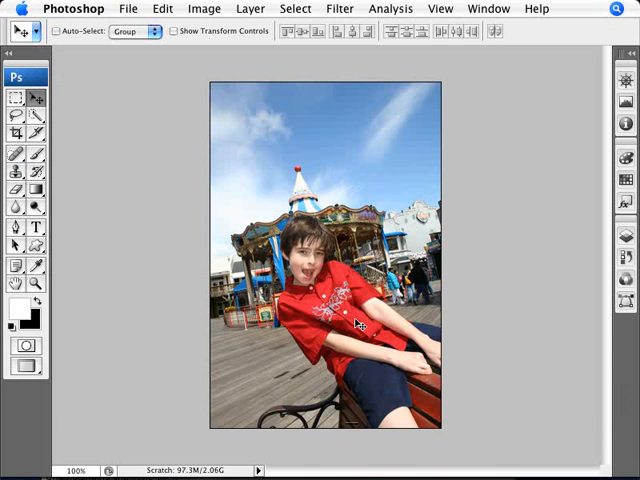
pyautogui.moveTo(392, 388)
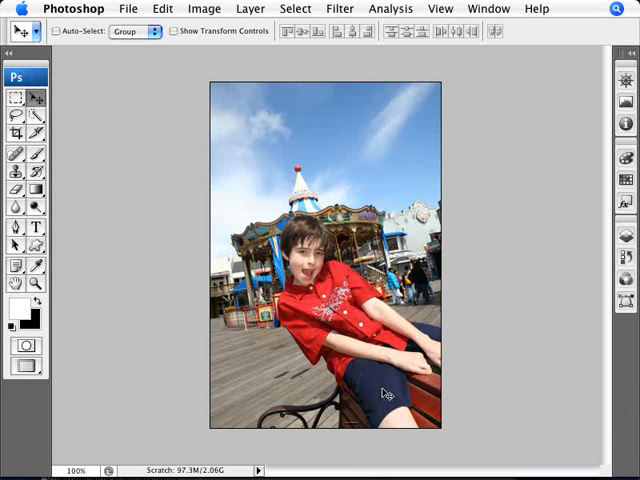
pyautogui.moveTo(370, 210)
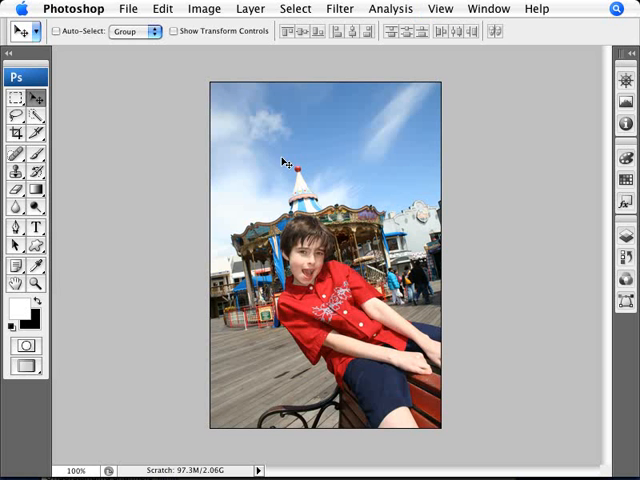
pyautogui.moveTo(400, 284)
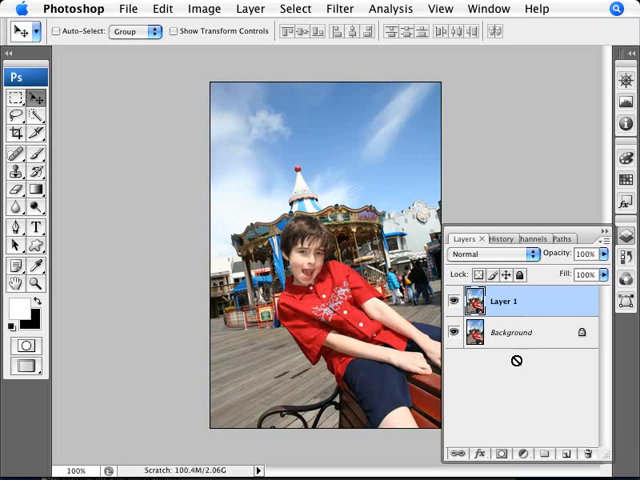
# Step: Check the original Background layer, then make duplicate Layer 1 the active layer
pyautogui.click(510, 332)
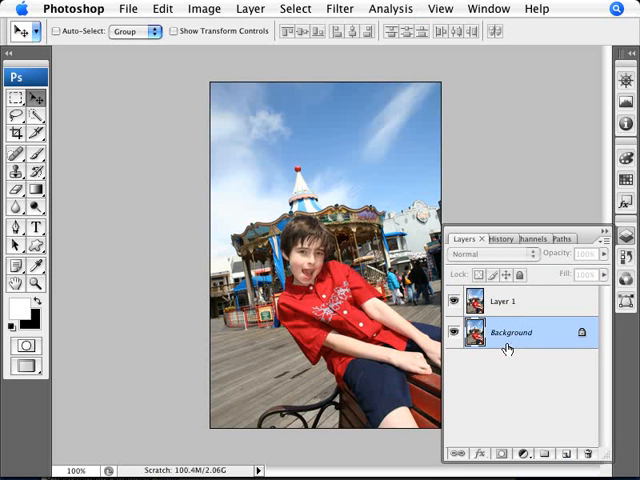
pyautogui.click(504, 300)
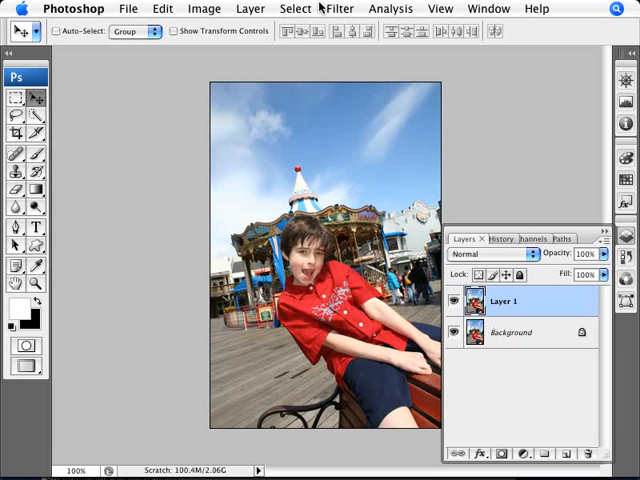
# Step: Choose Lens Blur from the Filter menu's Blur filters for Layer 1
pyautogui.click(340, 8)
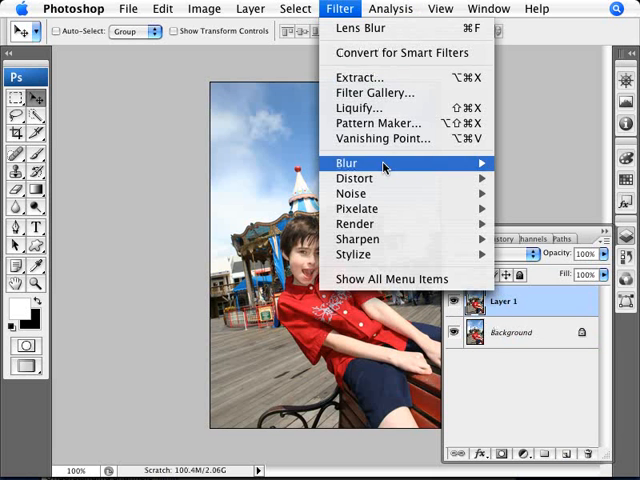
pyautogui.moveTo(346, 164)
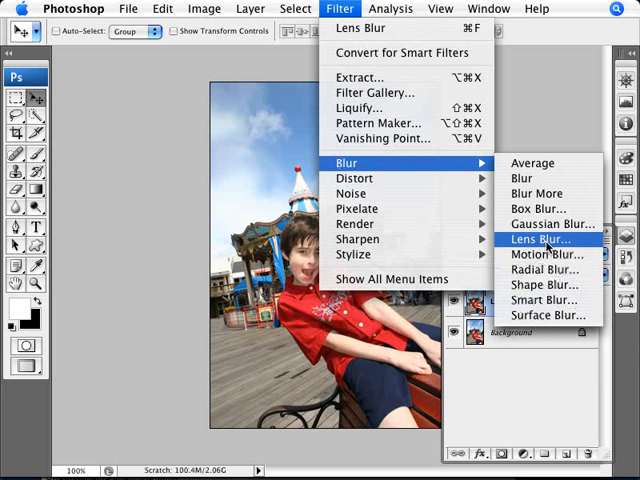
pyautogui.moveTo(538, 252)
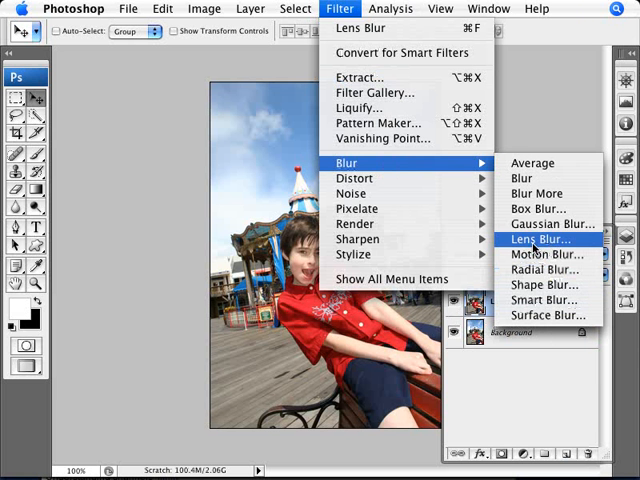
pyautogui.moveTo(552, 224)
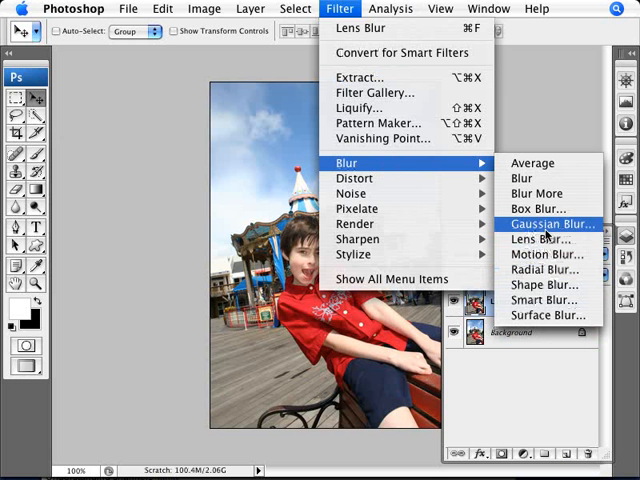
pyautogui.moveTo(540, 240)
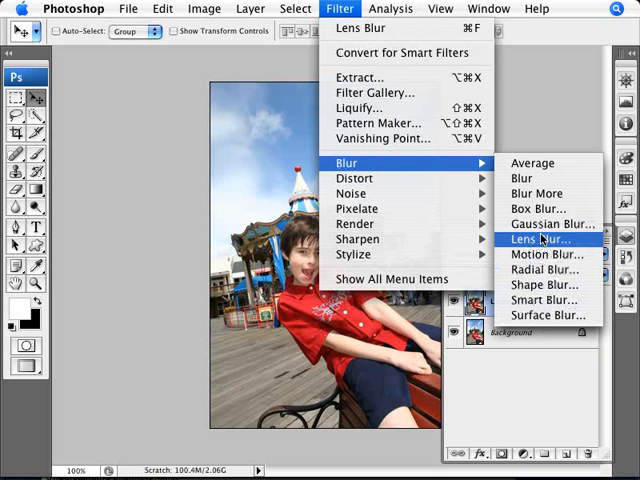
pyautogui.moveTo(544, 240)
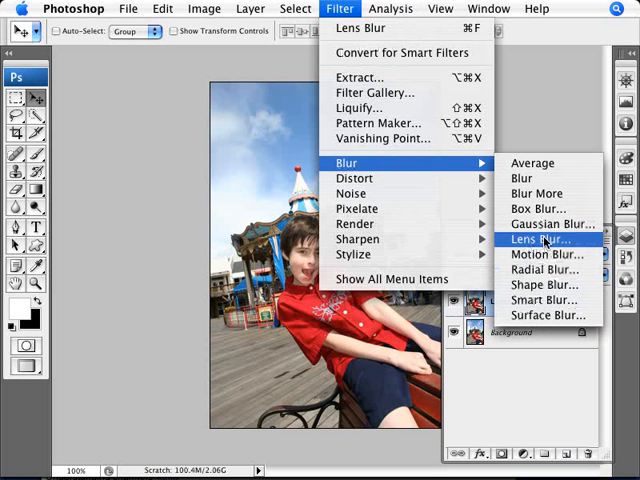
pyautogui.click(540, 240)
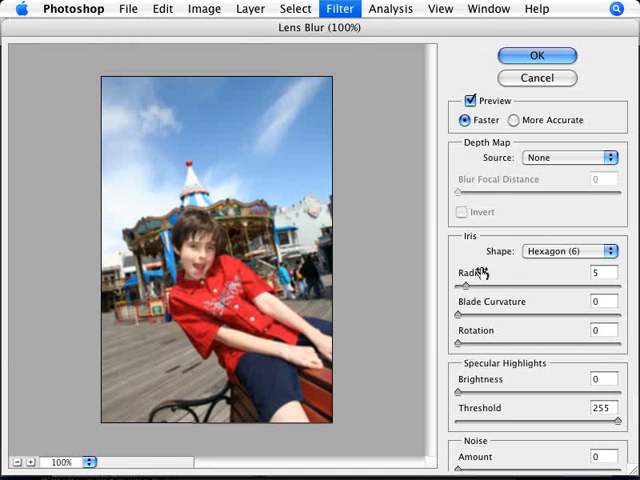
pyautogui.moveTo(272, 258)
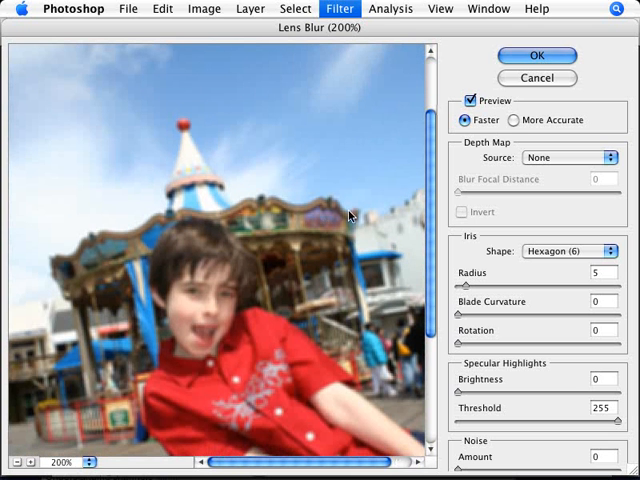
pyautogui.moveTo(352, 258)
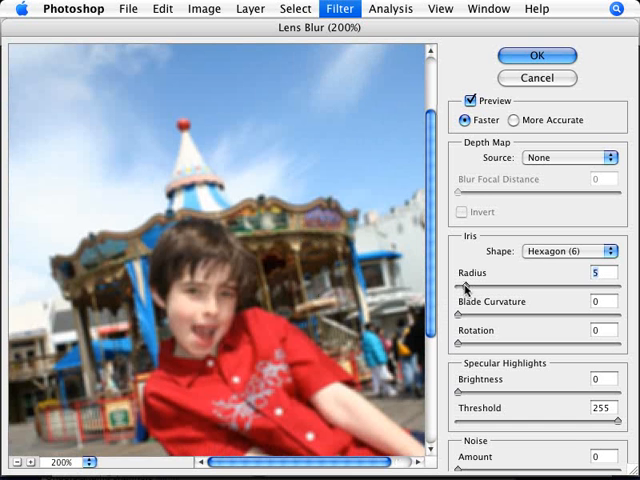
# Step: Raise the Lens Blur radius to about 6 with Hexagon iris and apply it to Layer 1
pyautogui.moveTo(460, 288); pyautogui.dragTo(524, 288)
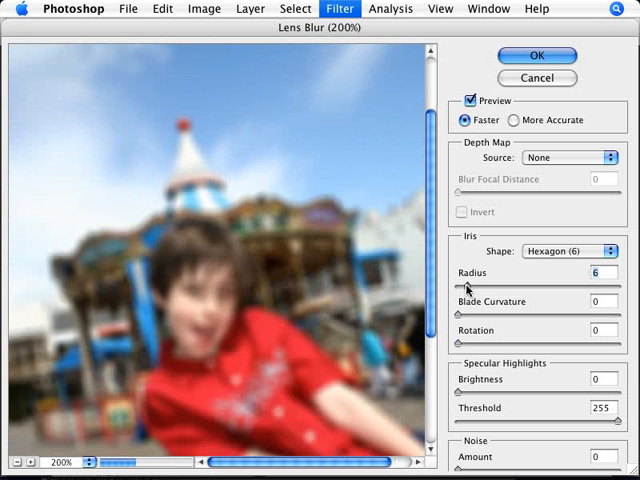
pyautogui.moveTo(470, 288); pyautogui.dragTo(464, 288)
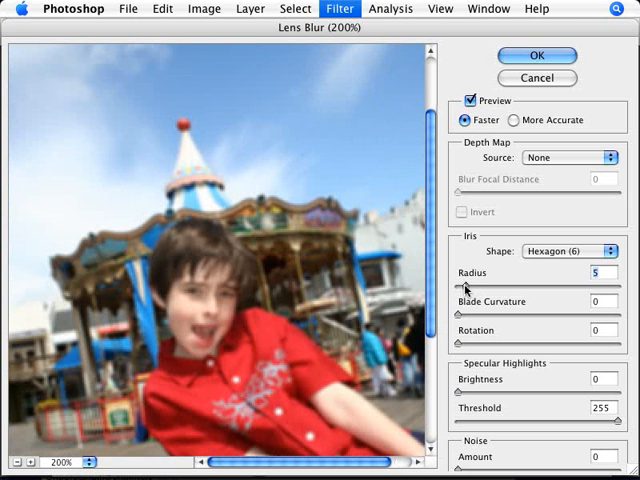
pyautogui.moveTo(464, 288); pyautogui.dragTo(476, 288)
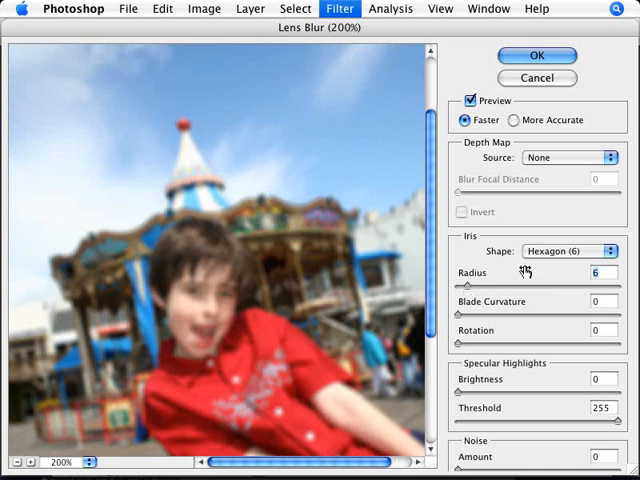
pyautogui.moveTo(536, 56)
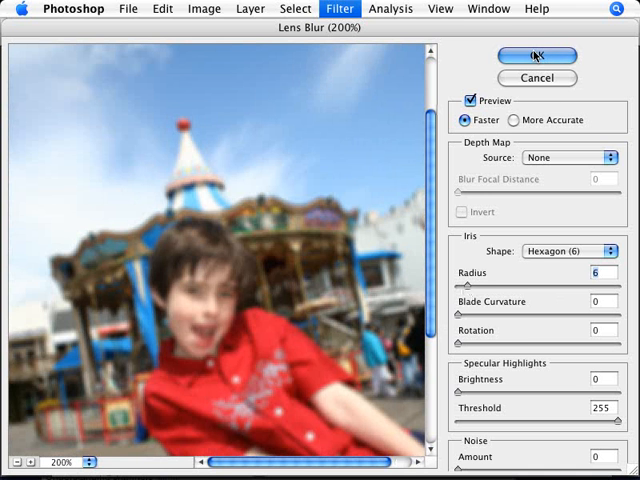
pyautogui.click(536, 56)
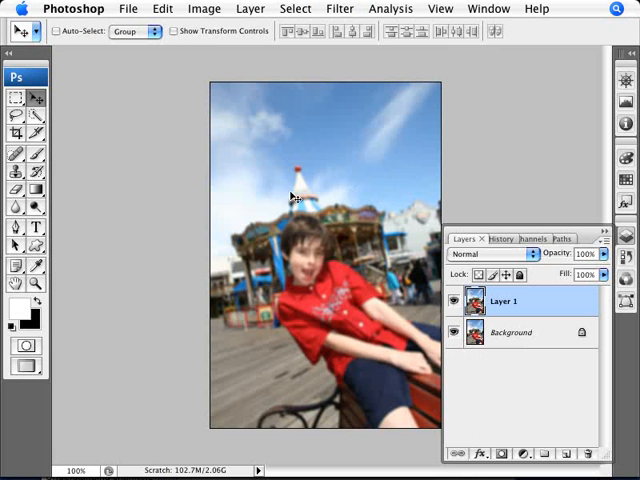
pyautogui.click(456, 302)
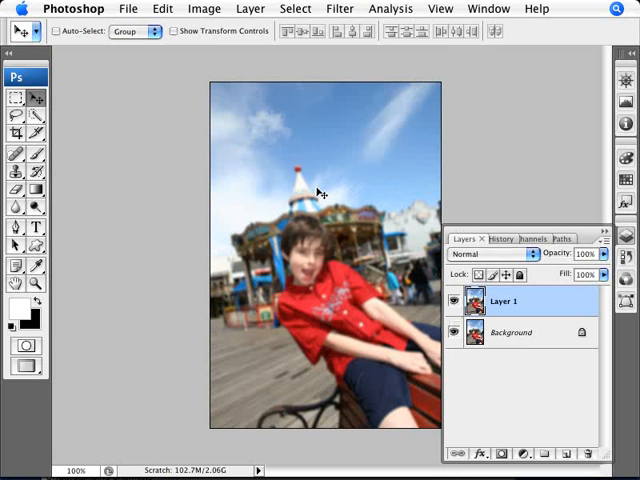
pyautogui.moveTo(504, 450)
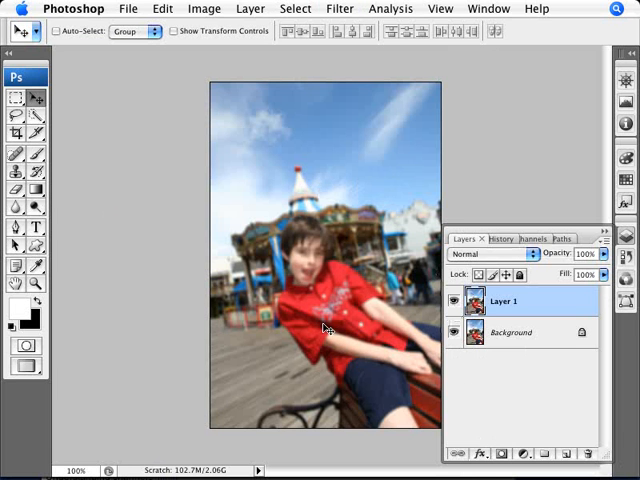
pyautogui.moveTo(378, 348)
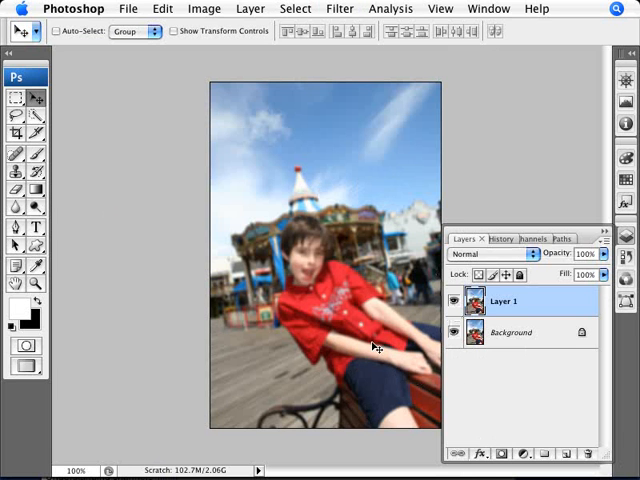
pyautogui.moveTo(428, 408)
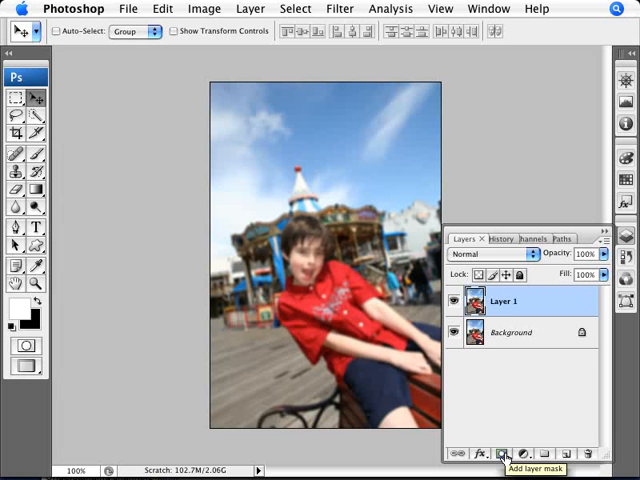
# Step: Add a layer mask to blurred Layer 1 and paint the boy black so he shows sharp
pyautogui.click(504, 452)
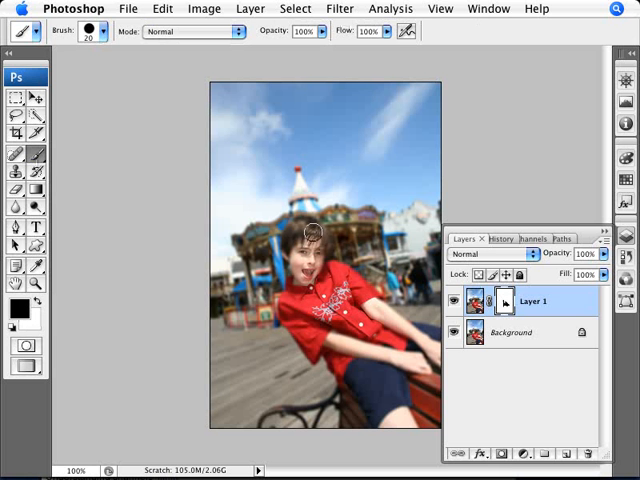
pyautogui.moveTo(318, 232); pyautogui.dragTo(290, 304)
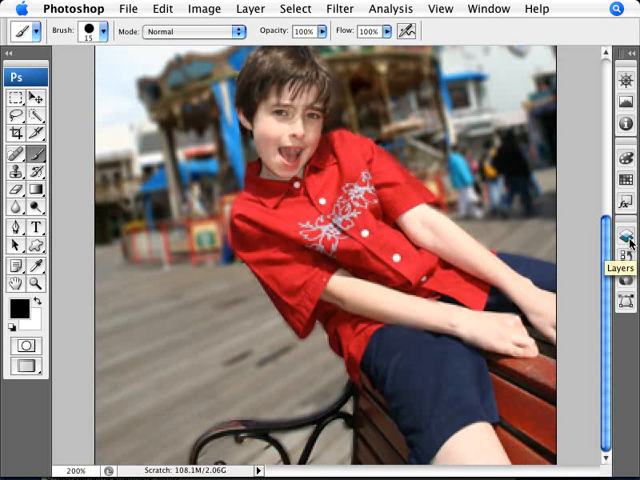
pyautogui.moveTo(370, 380)
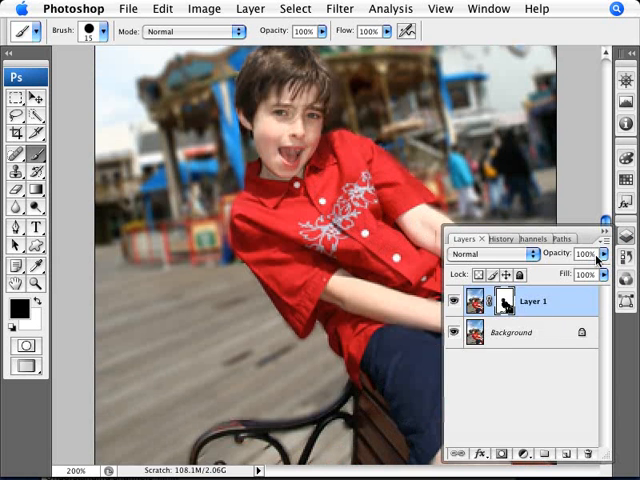
pyautogui.moveTo(504, 308)
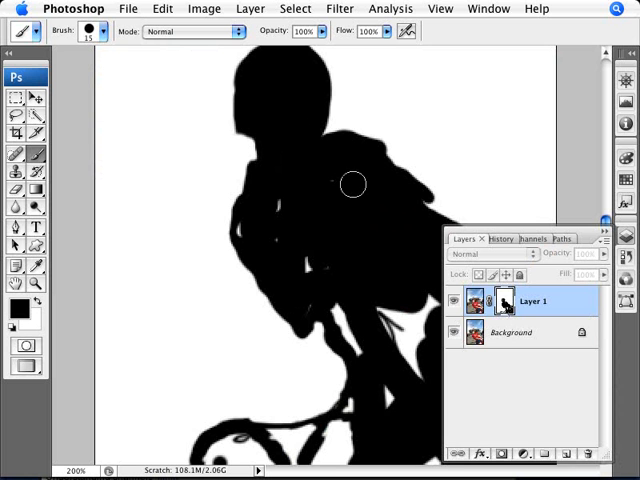
# Step: View the mask alone and paint the gaps in the boy's silhouette black
pyautogui.moveTo(352, 184); pyautogui.dragTo(308, 306)
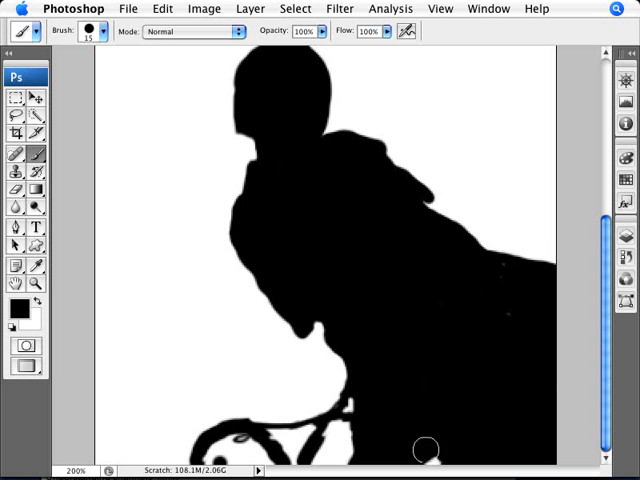
pyautogui.moveTo(440, 336)
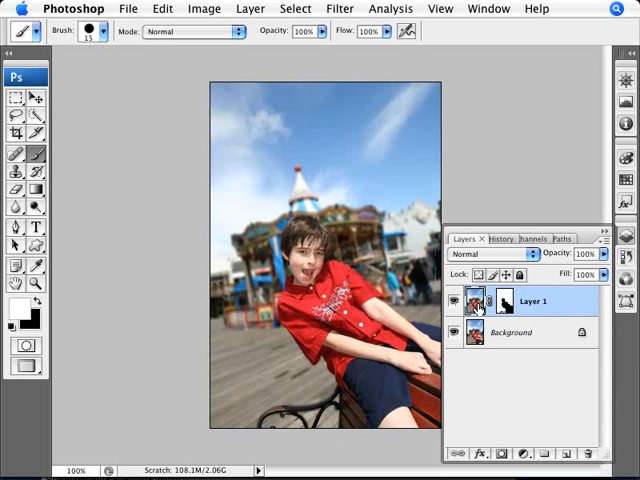
# Step: Reduce blurred Layer 1's opacity to around 60% for a softer background blur
pyautogui.click(36, 18)
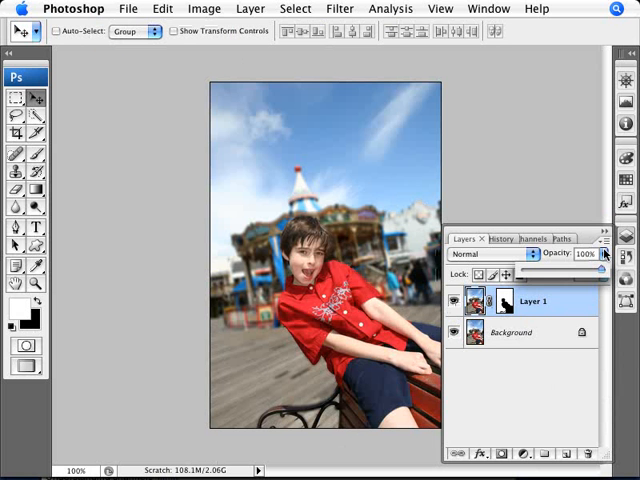
pyautogui.moveTo(588, 254); pyautogui.dragTo(588, 272)
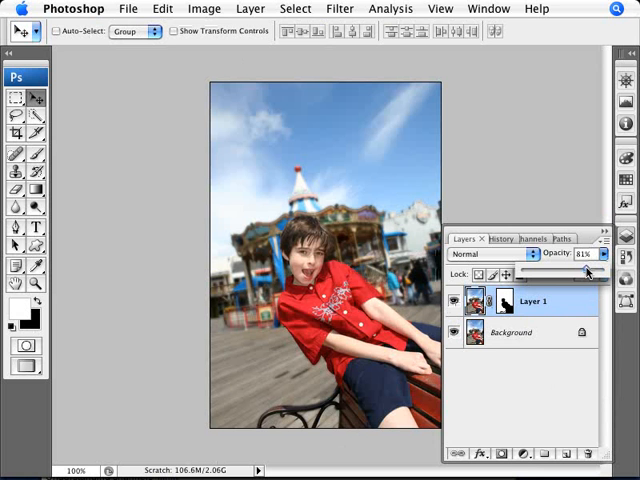